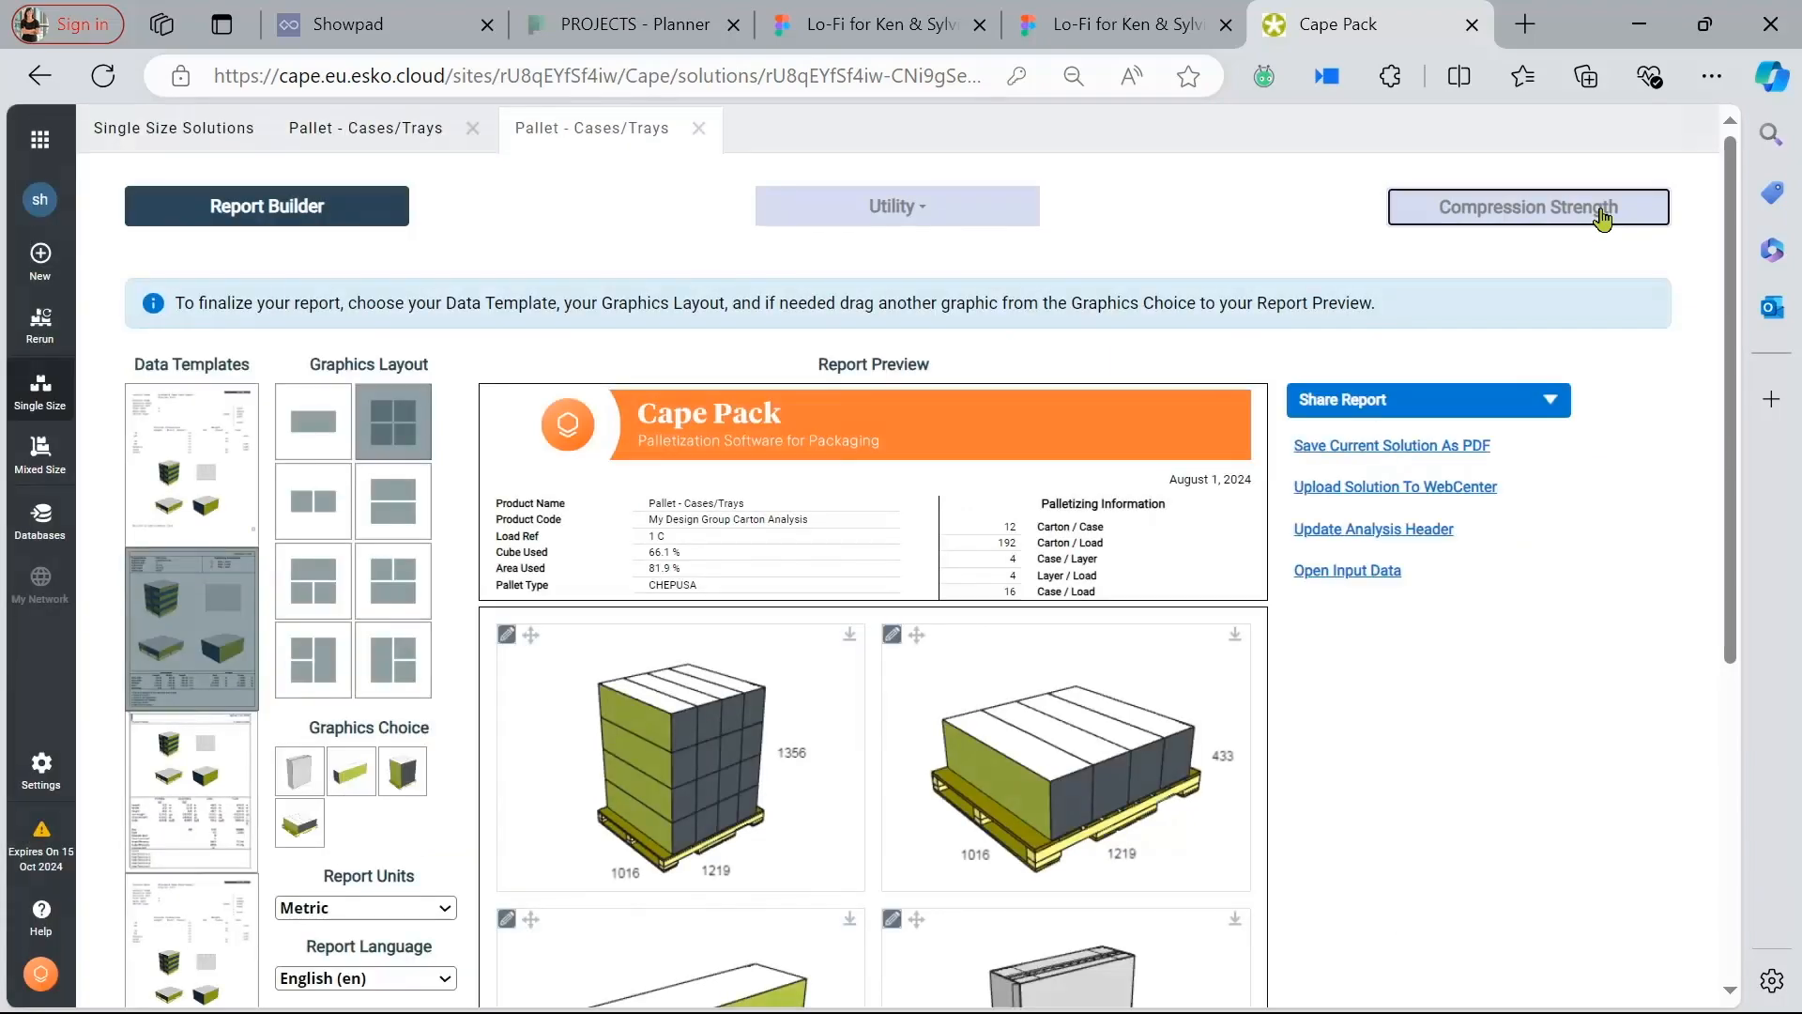
Step: Show the Compression Strength Analysis for the Cases/Trays pallet: 90% humidity, 120 days, two pallets stacked
{"action": "left_click", "coordinate": [1527, 205]}
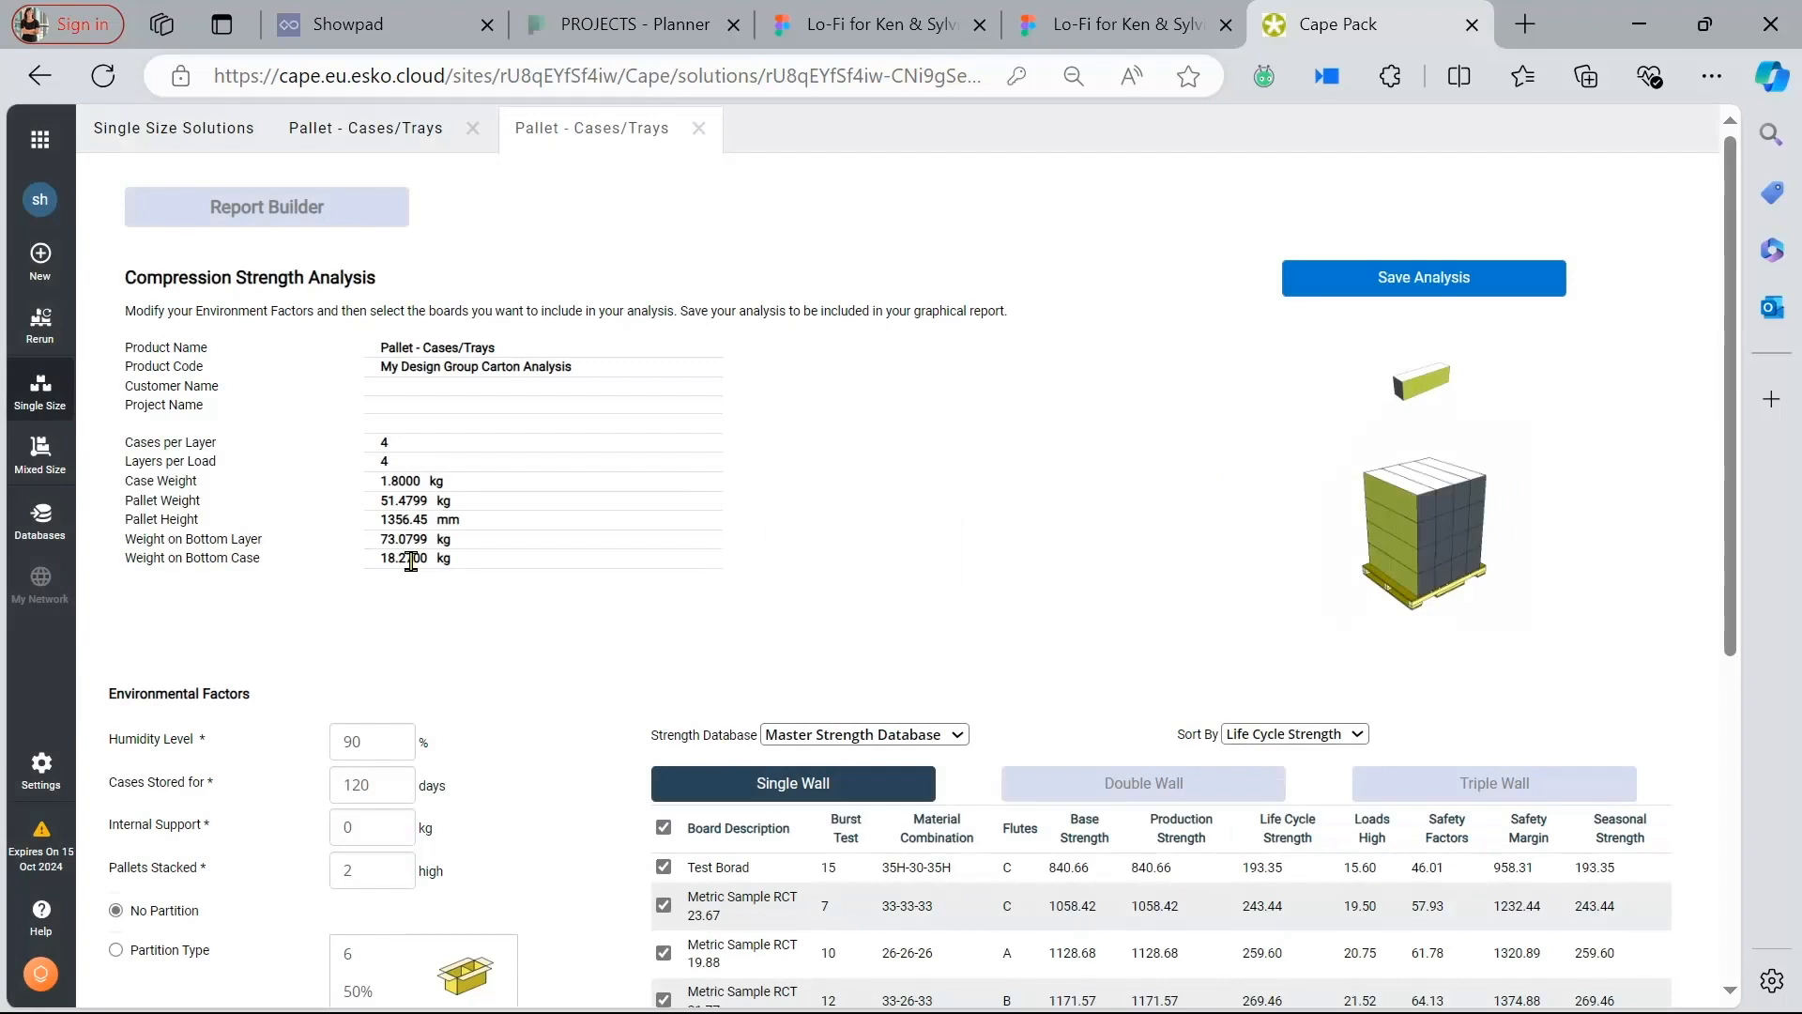
{"action": "mouse_move", "coordinate": [416, 502]}
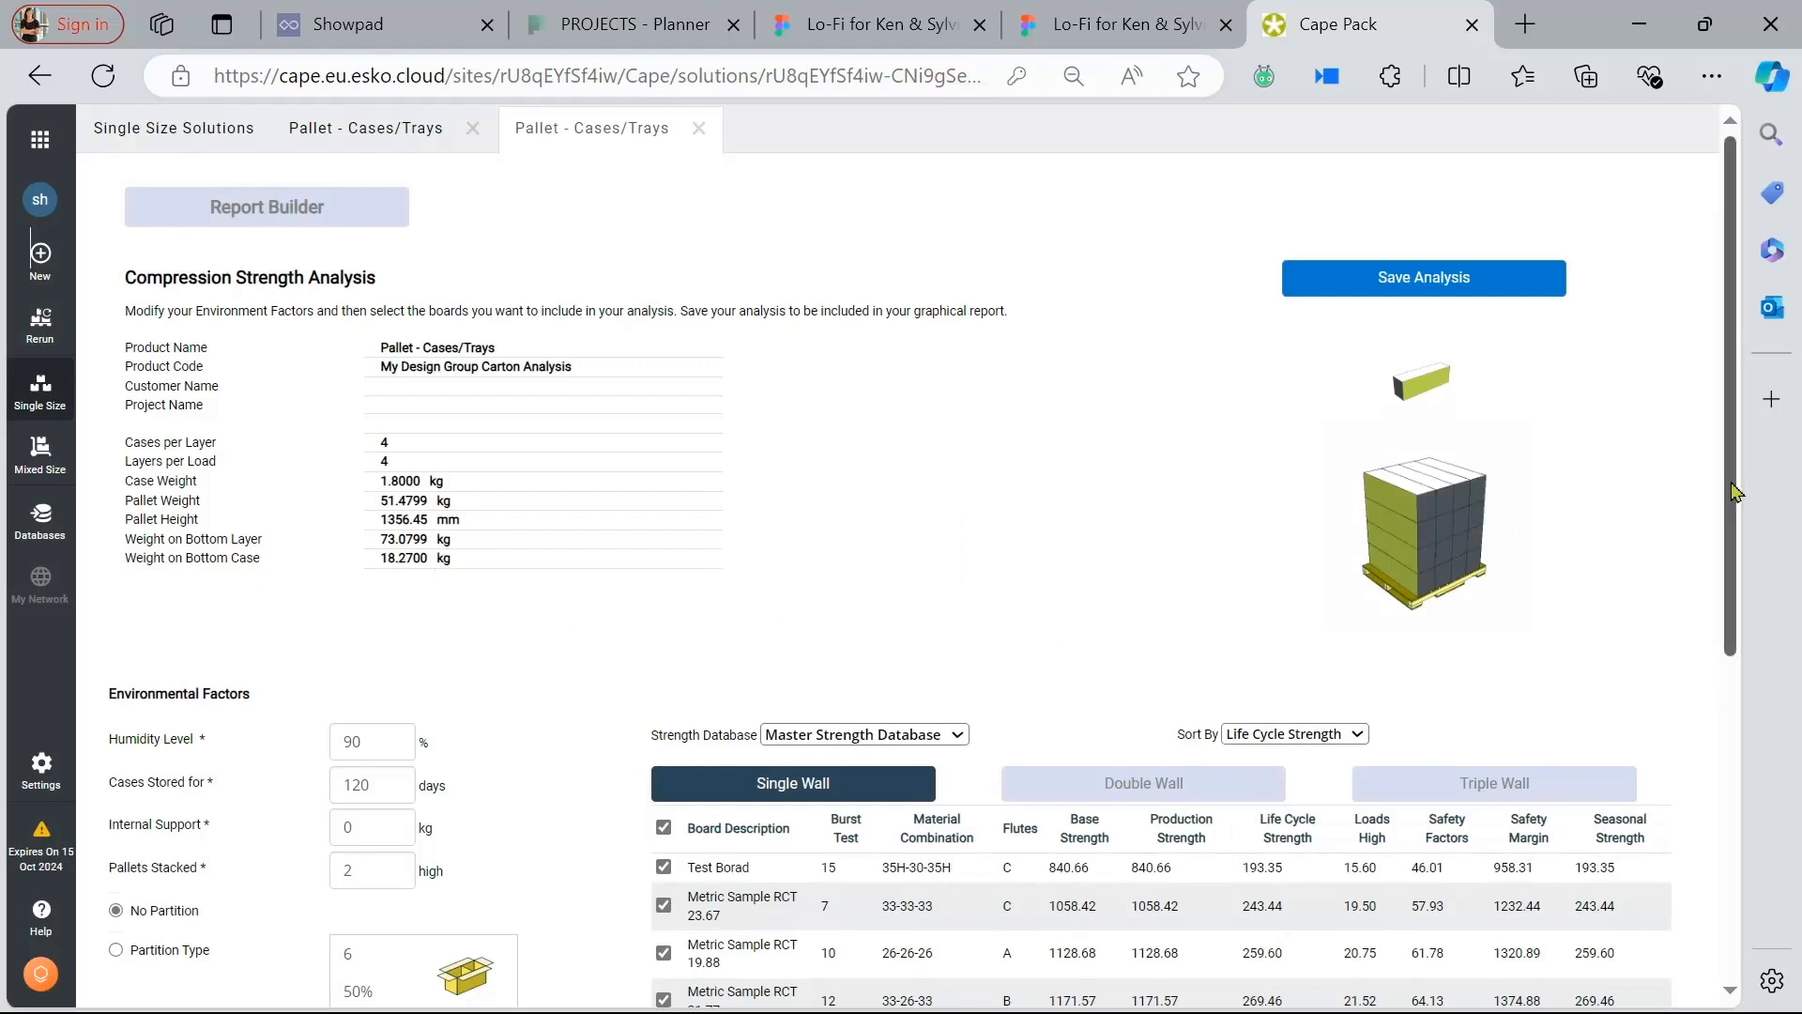
{"action": "scroll", "scroll_direction": "down", "scroll_amount": 3}
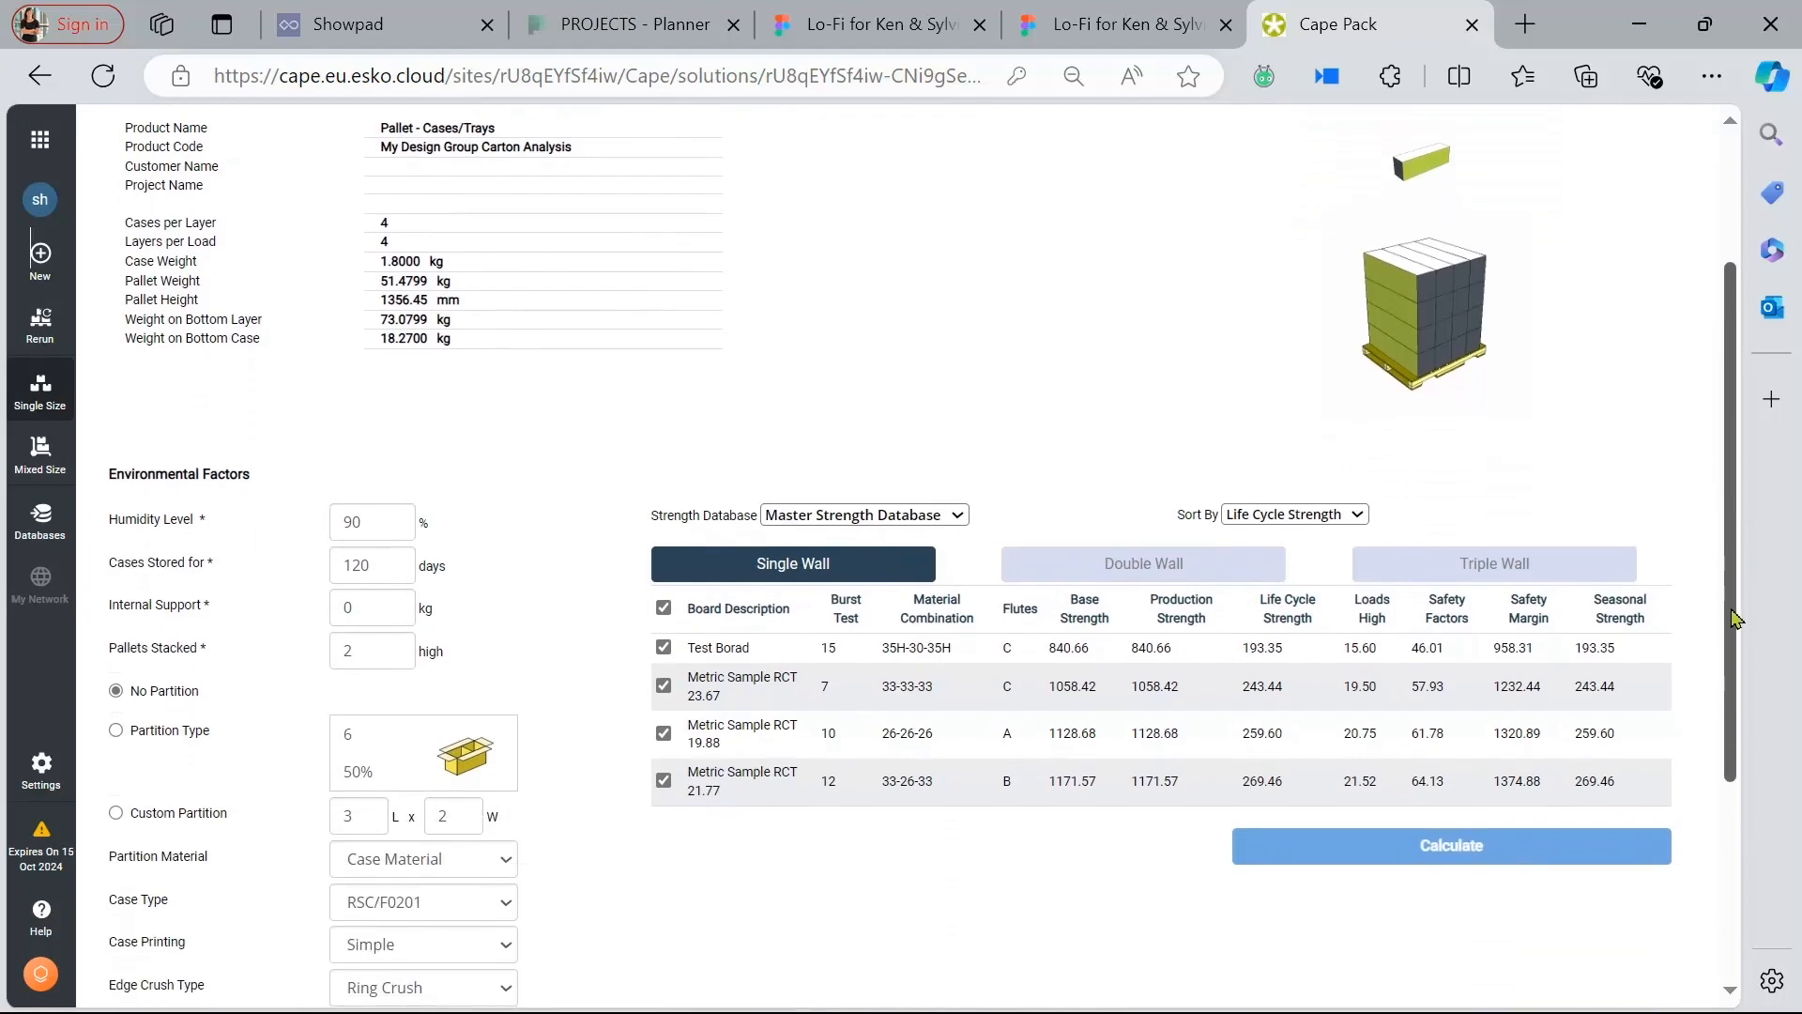
{"action": "mouse_move", "coordinate": [1264, 620]}
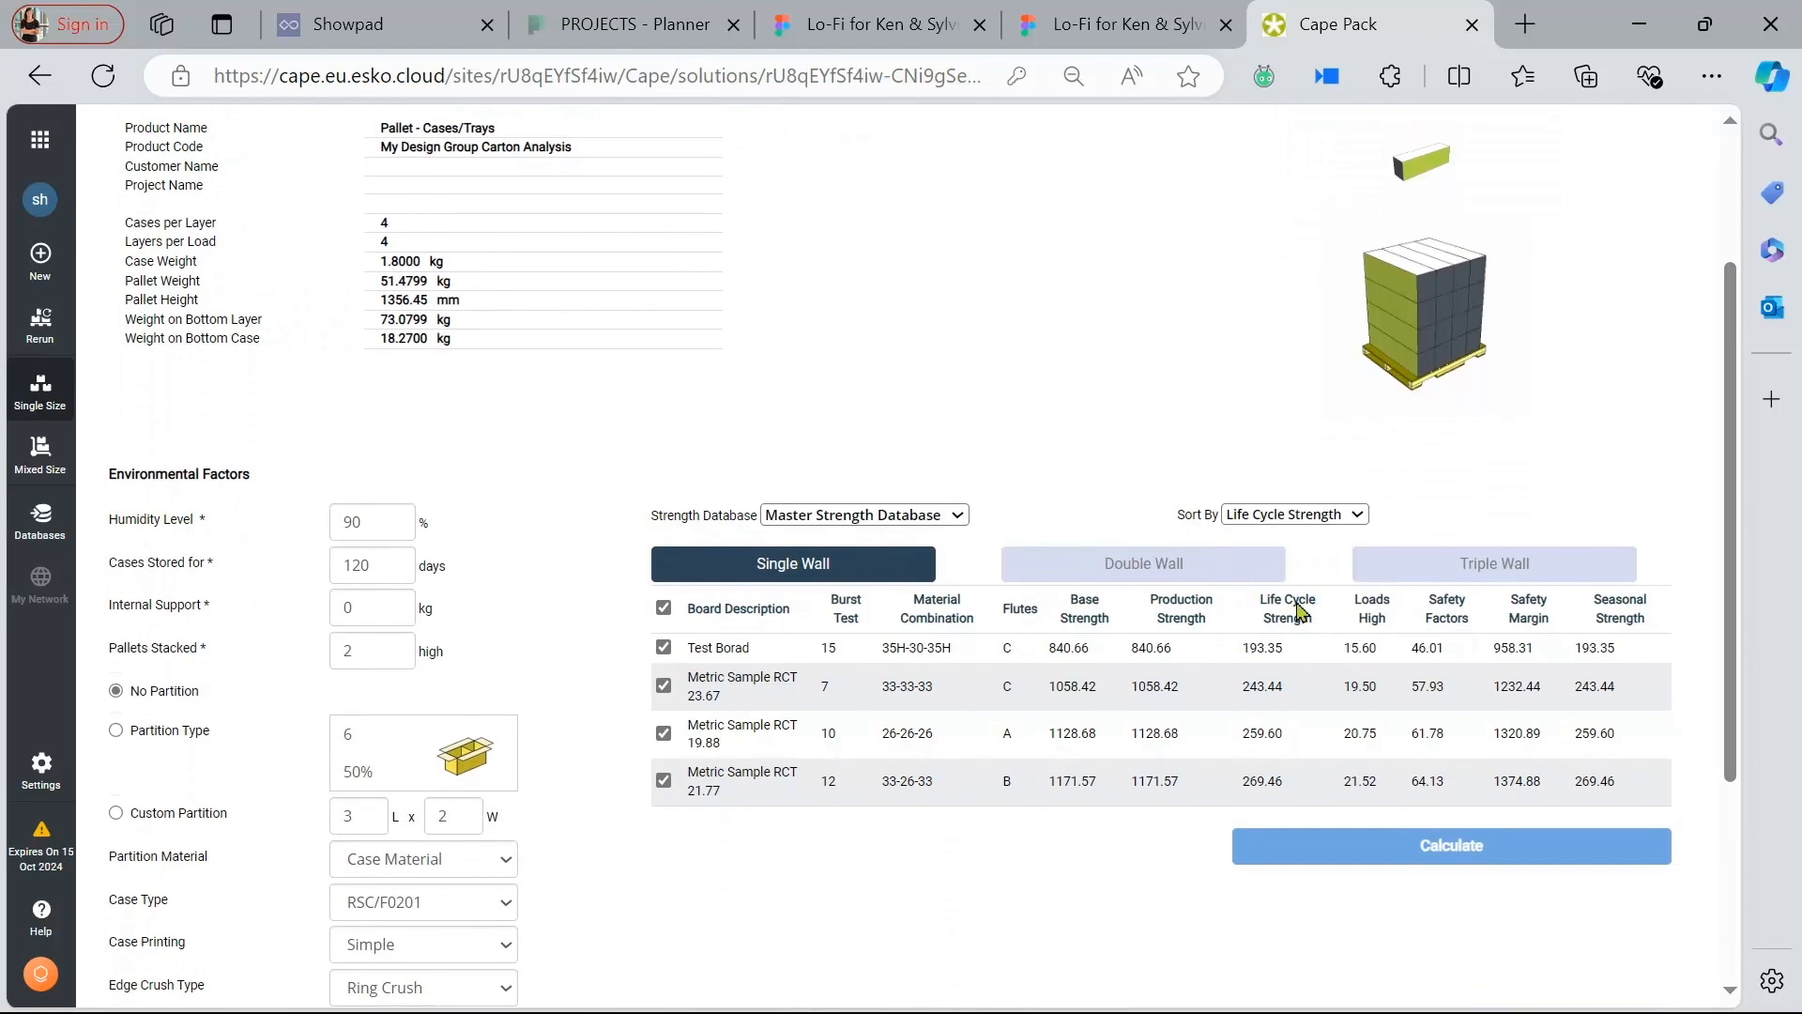
{"action": "mouse_move", "coordinate": [357, 520]}
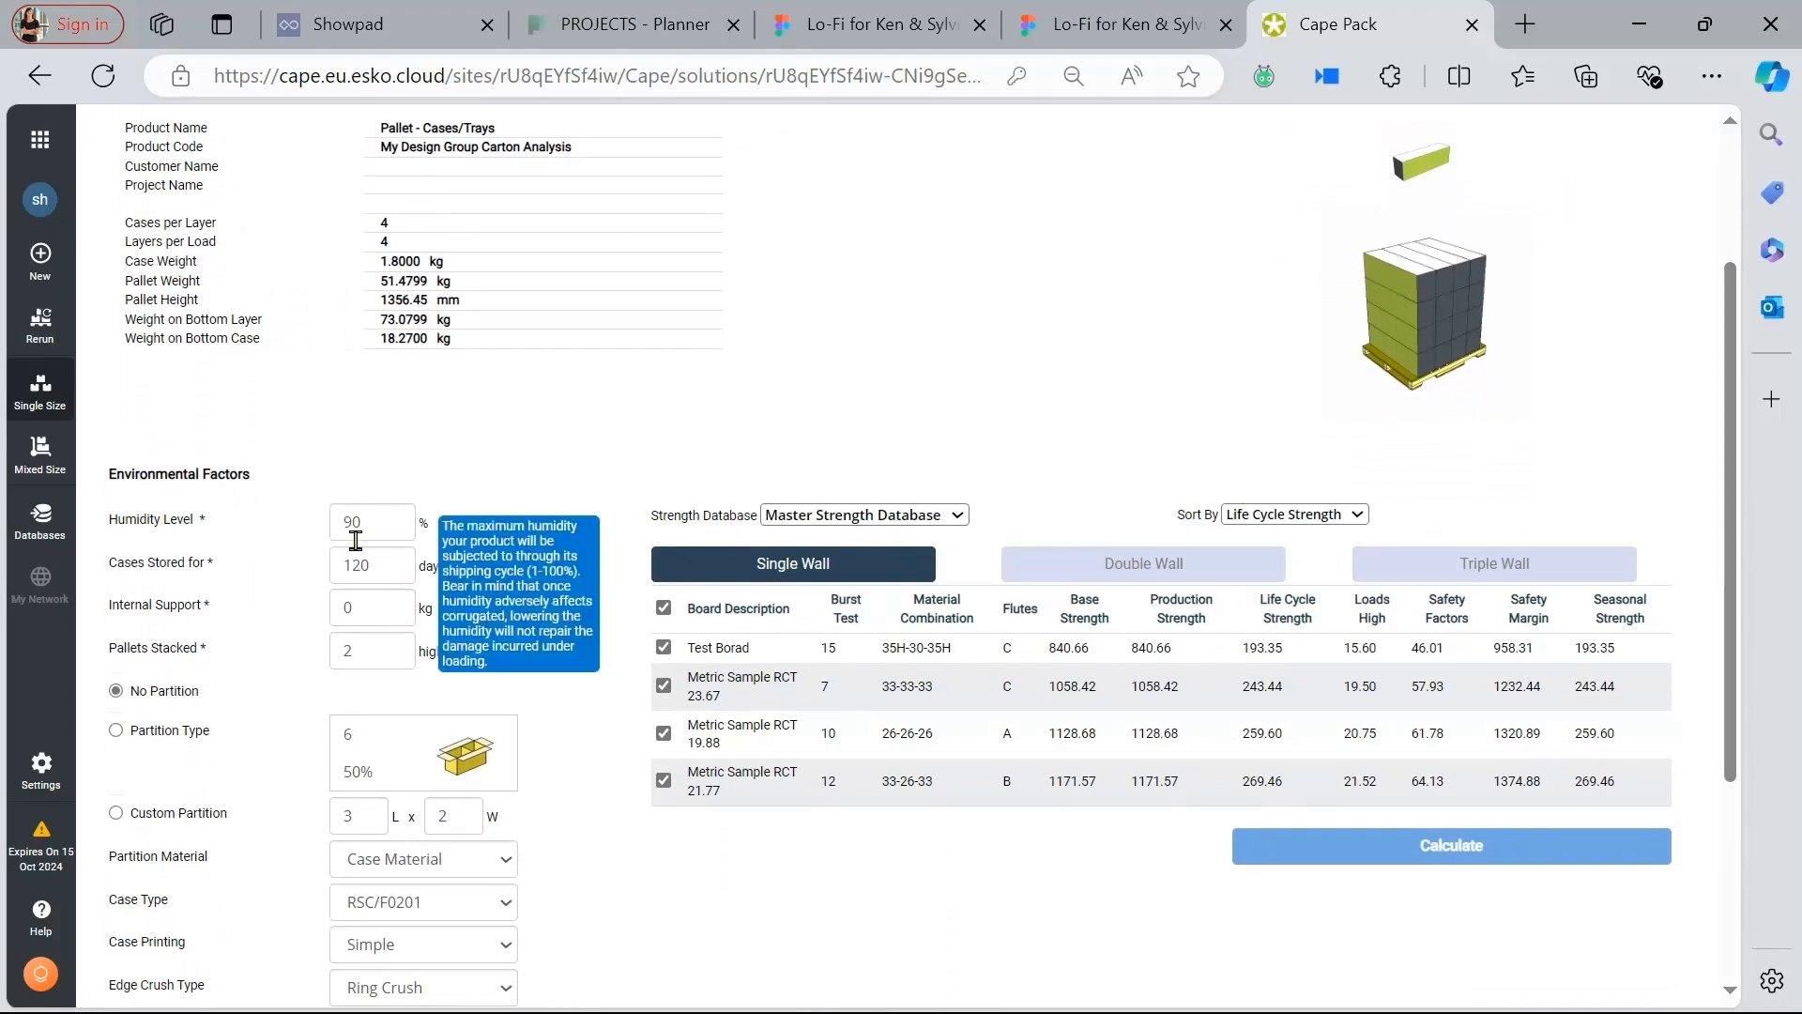
{"action": "mouse_move", "coordinate": [512, 675]}
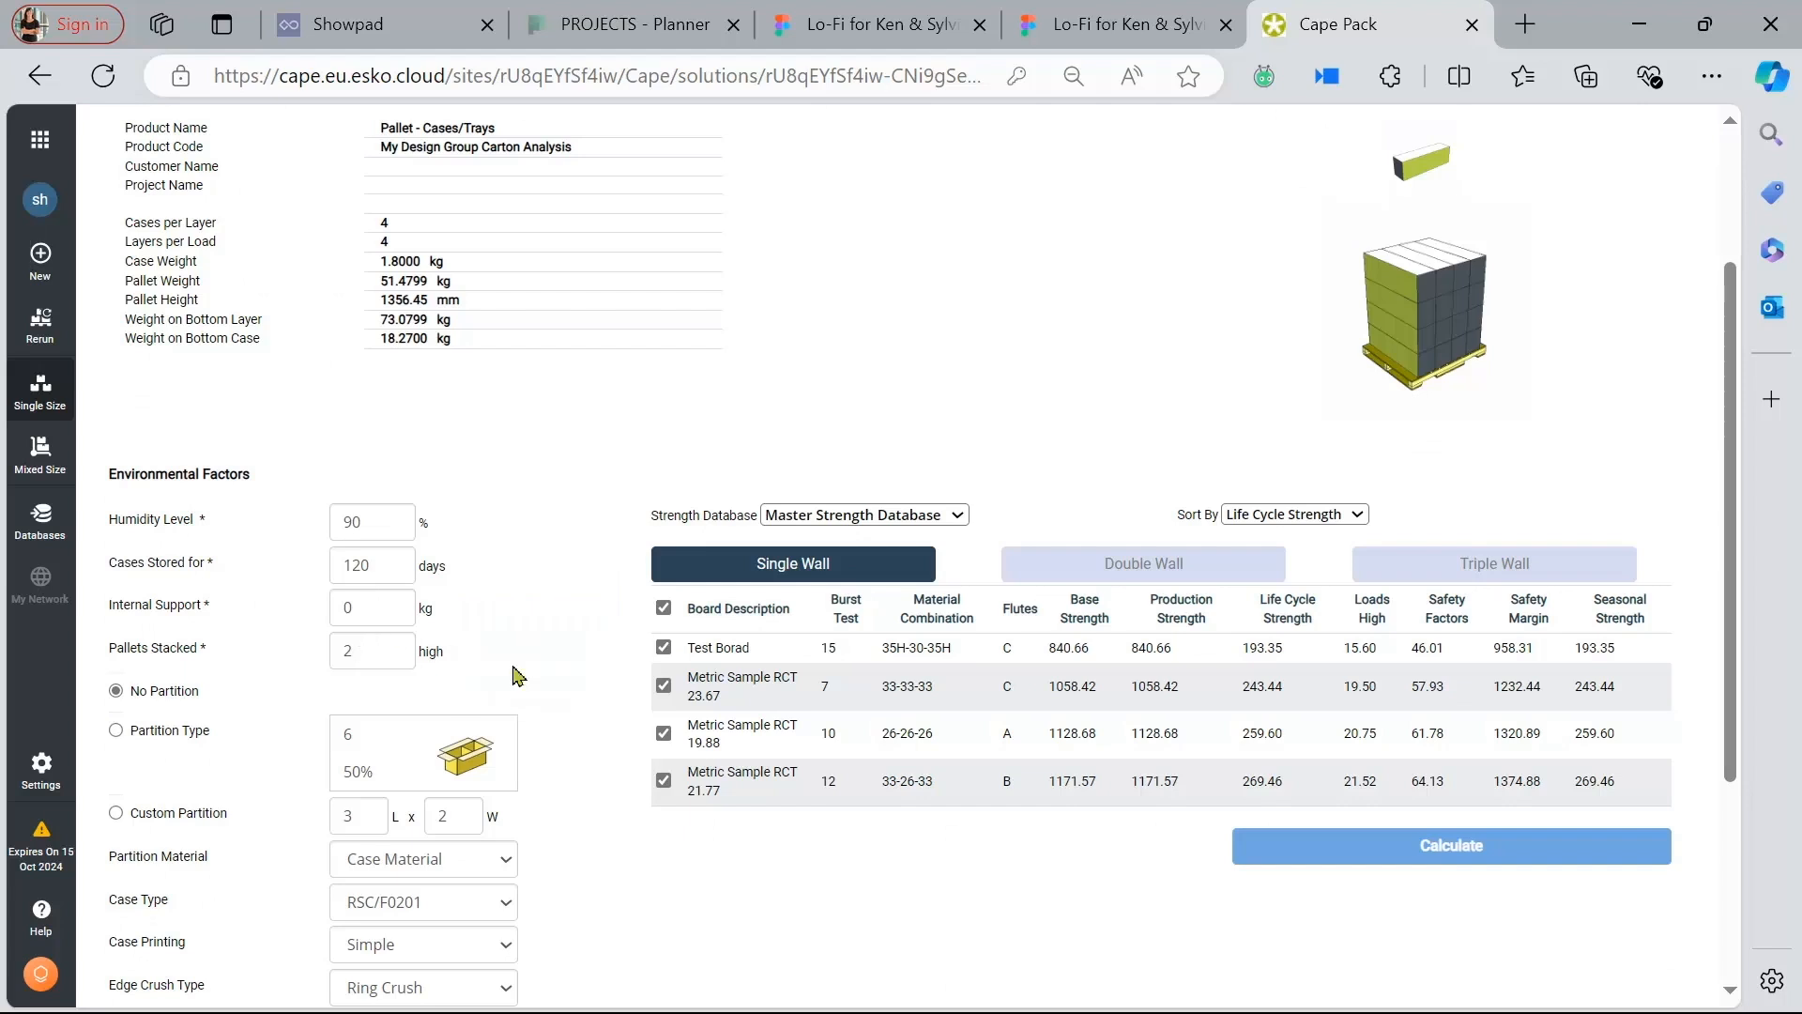
{"action": "scroll", "scroll_direction": "down", "scroll_amount": 3}
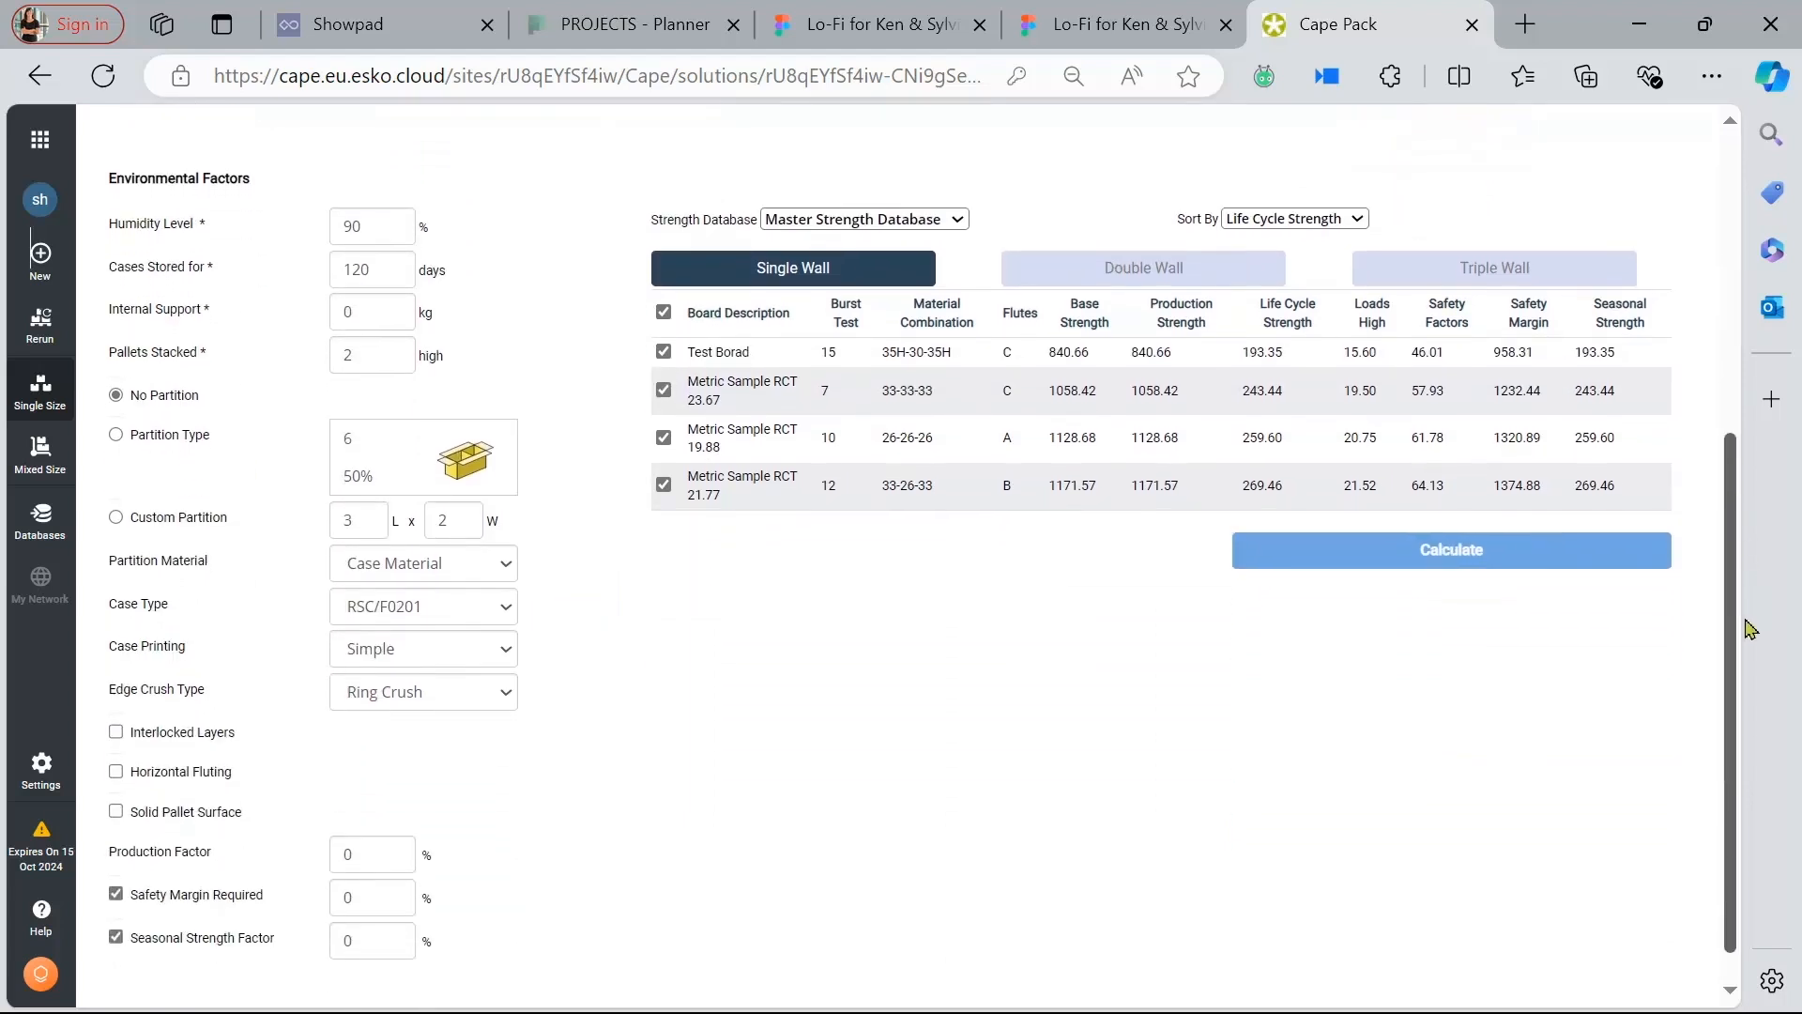
{"action": "mouse_move", "coordinate": [384, 702]}
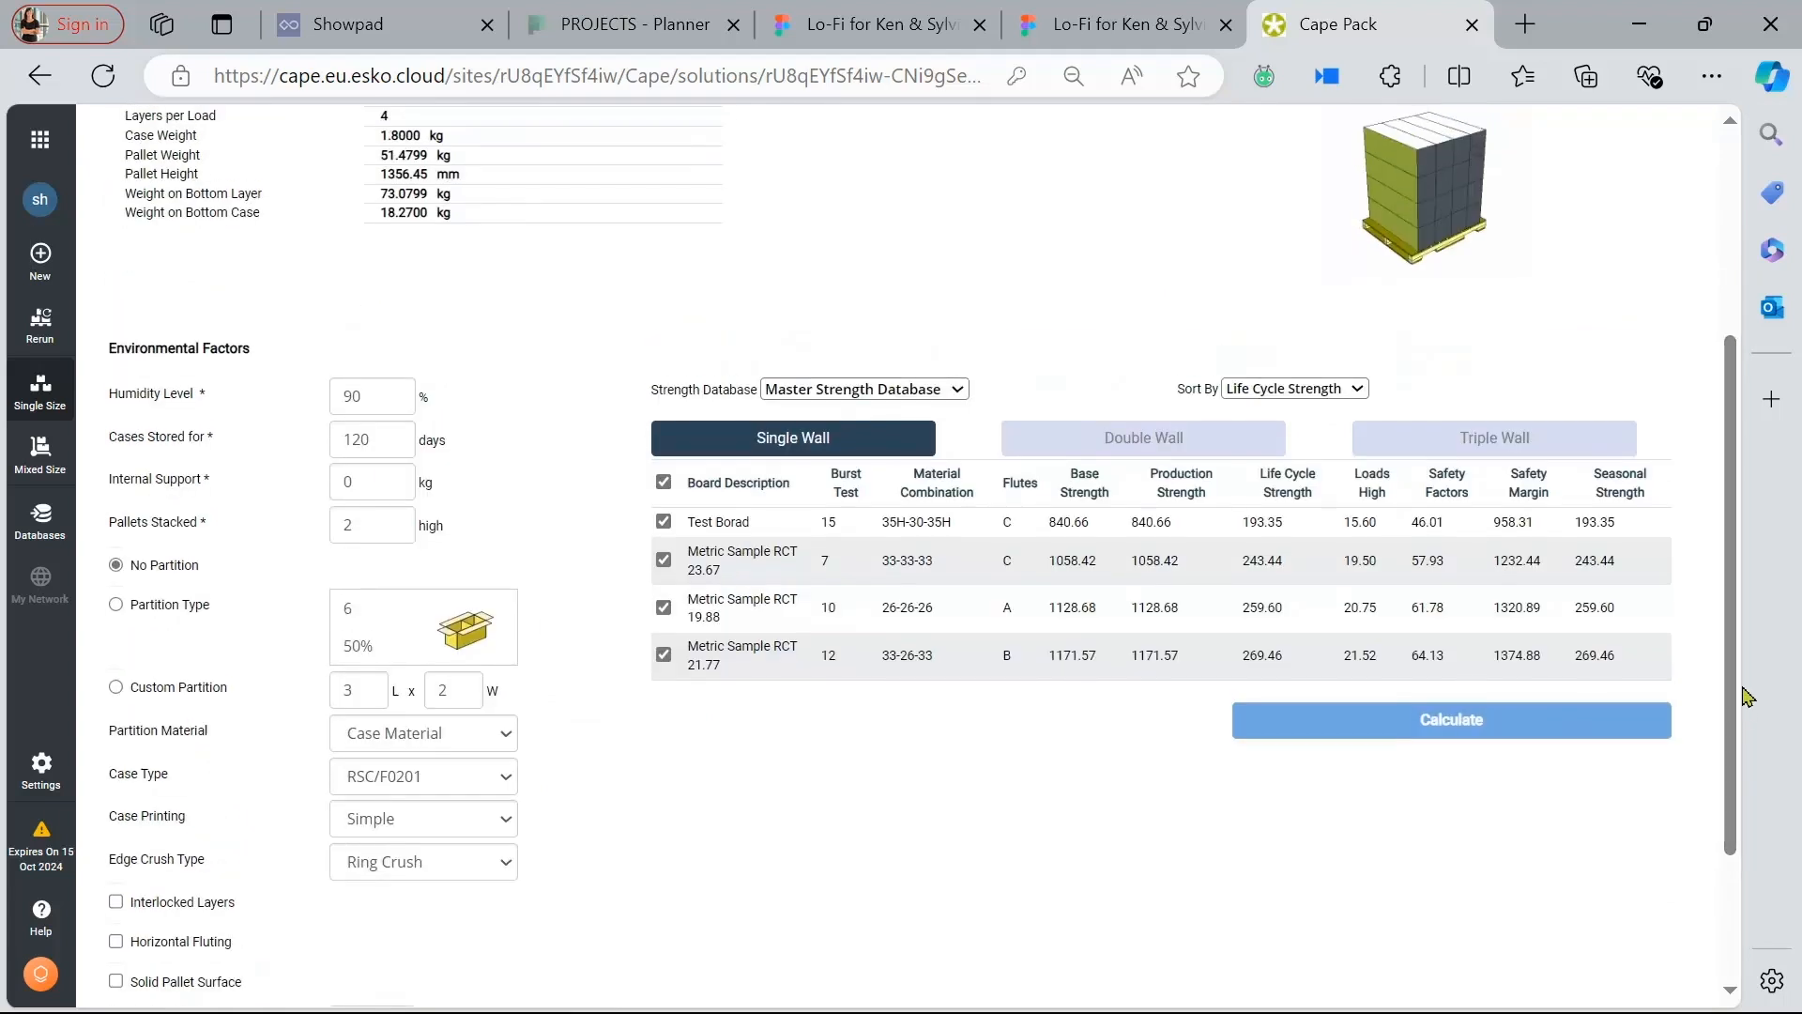
{"action": "mouse_move", "coordinate": [867, 317]}
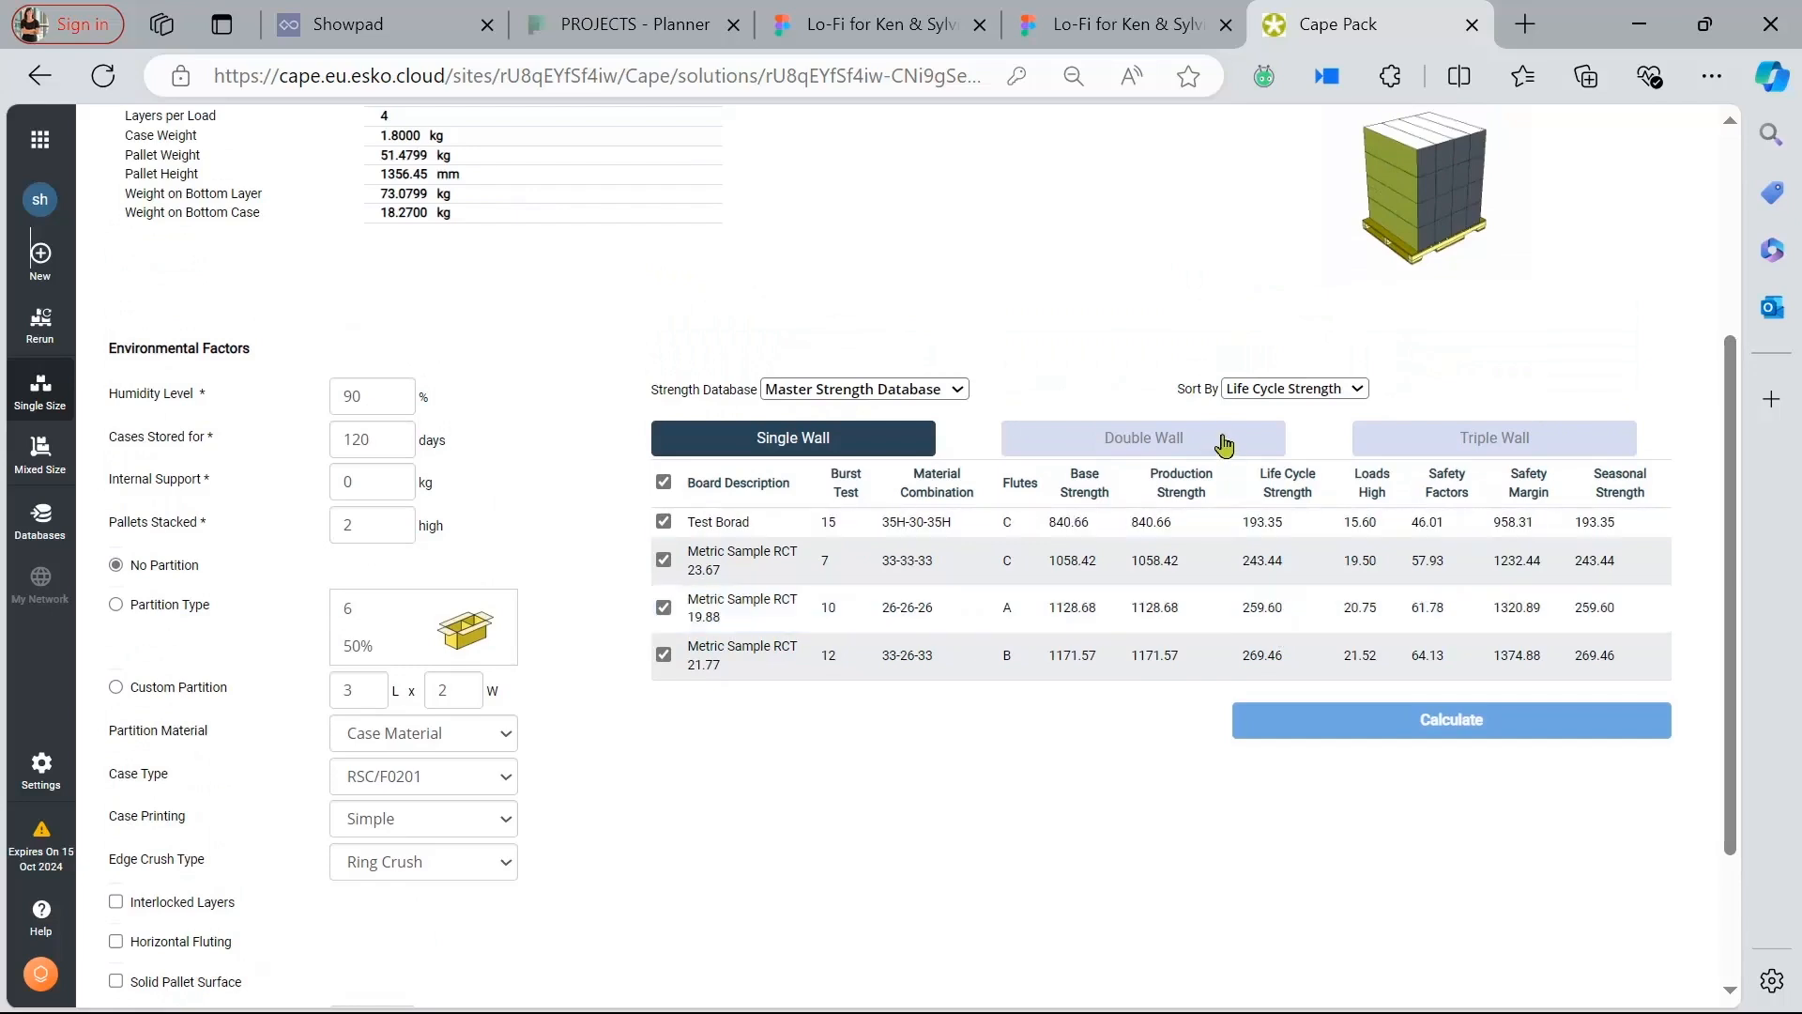
Step: Show triple wall strengths, save the analysis, and view it at the report's bottom
{"action": "left_click", "coordinate": [1494, 437]}
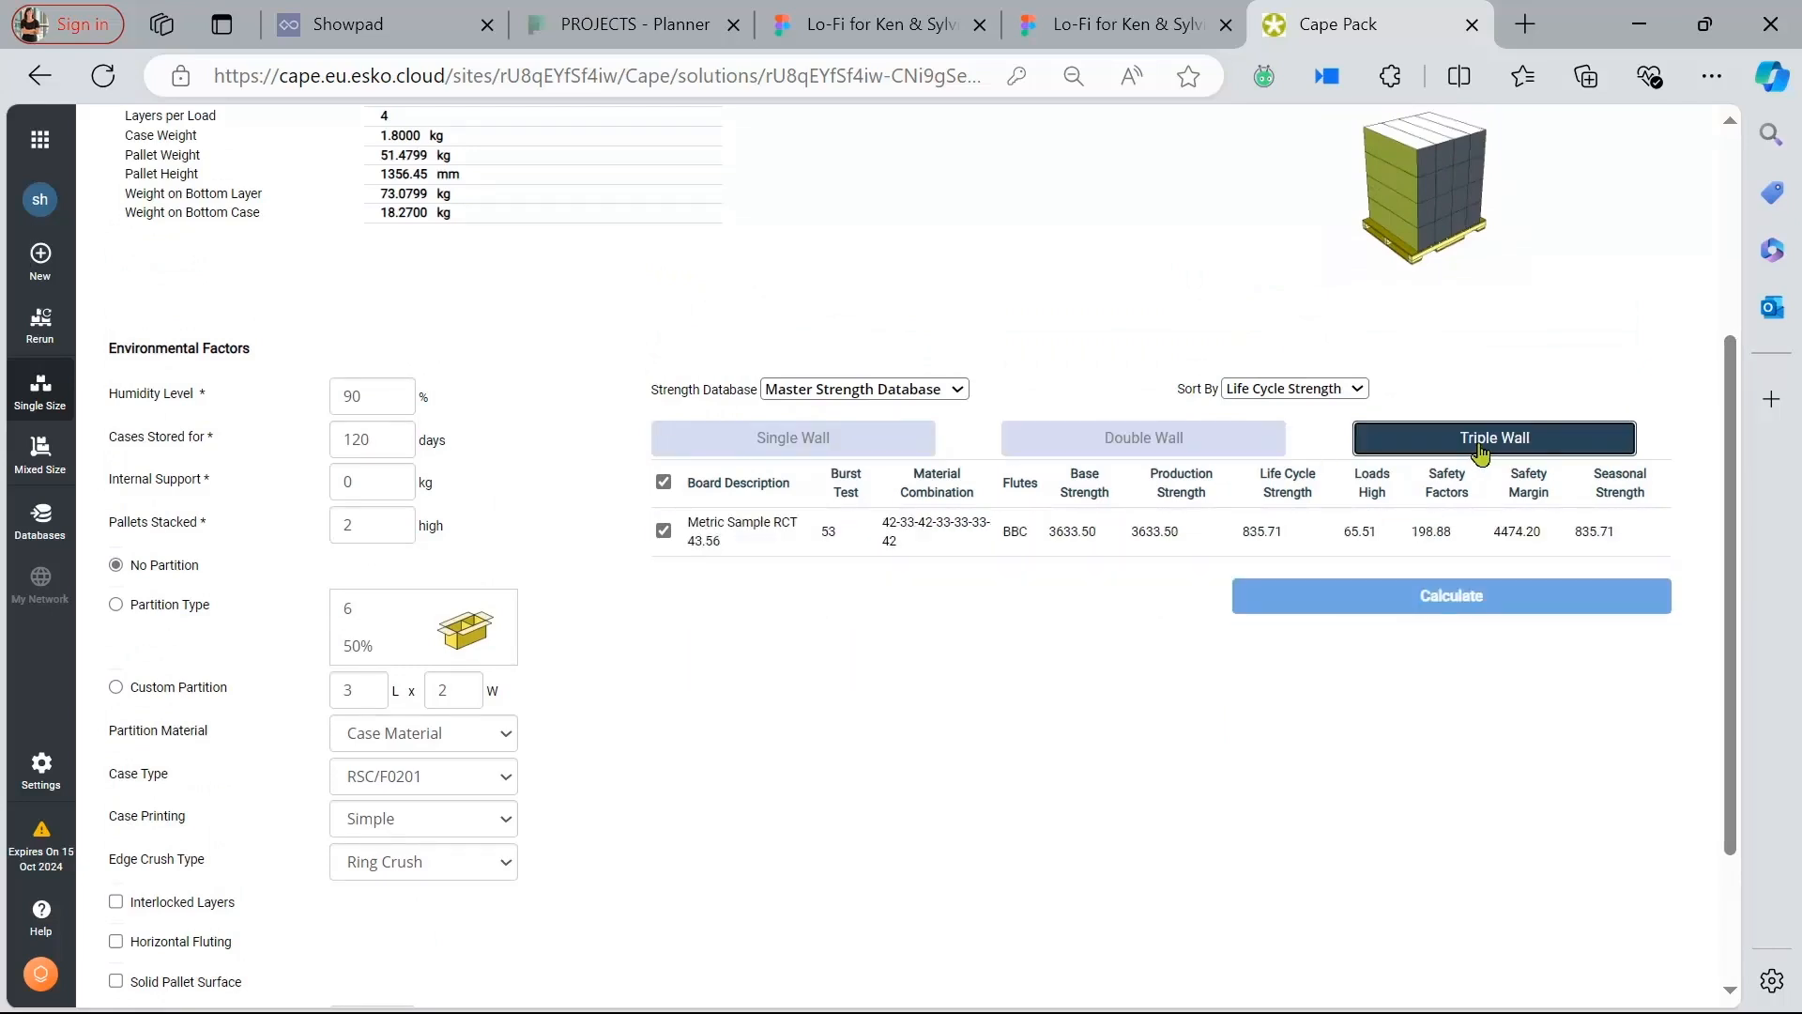
{"action": "left_click", "coordinate": [790, 436]}
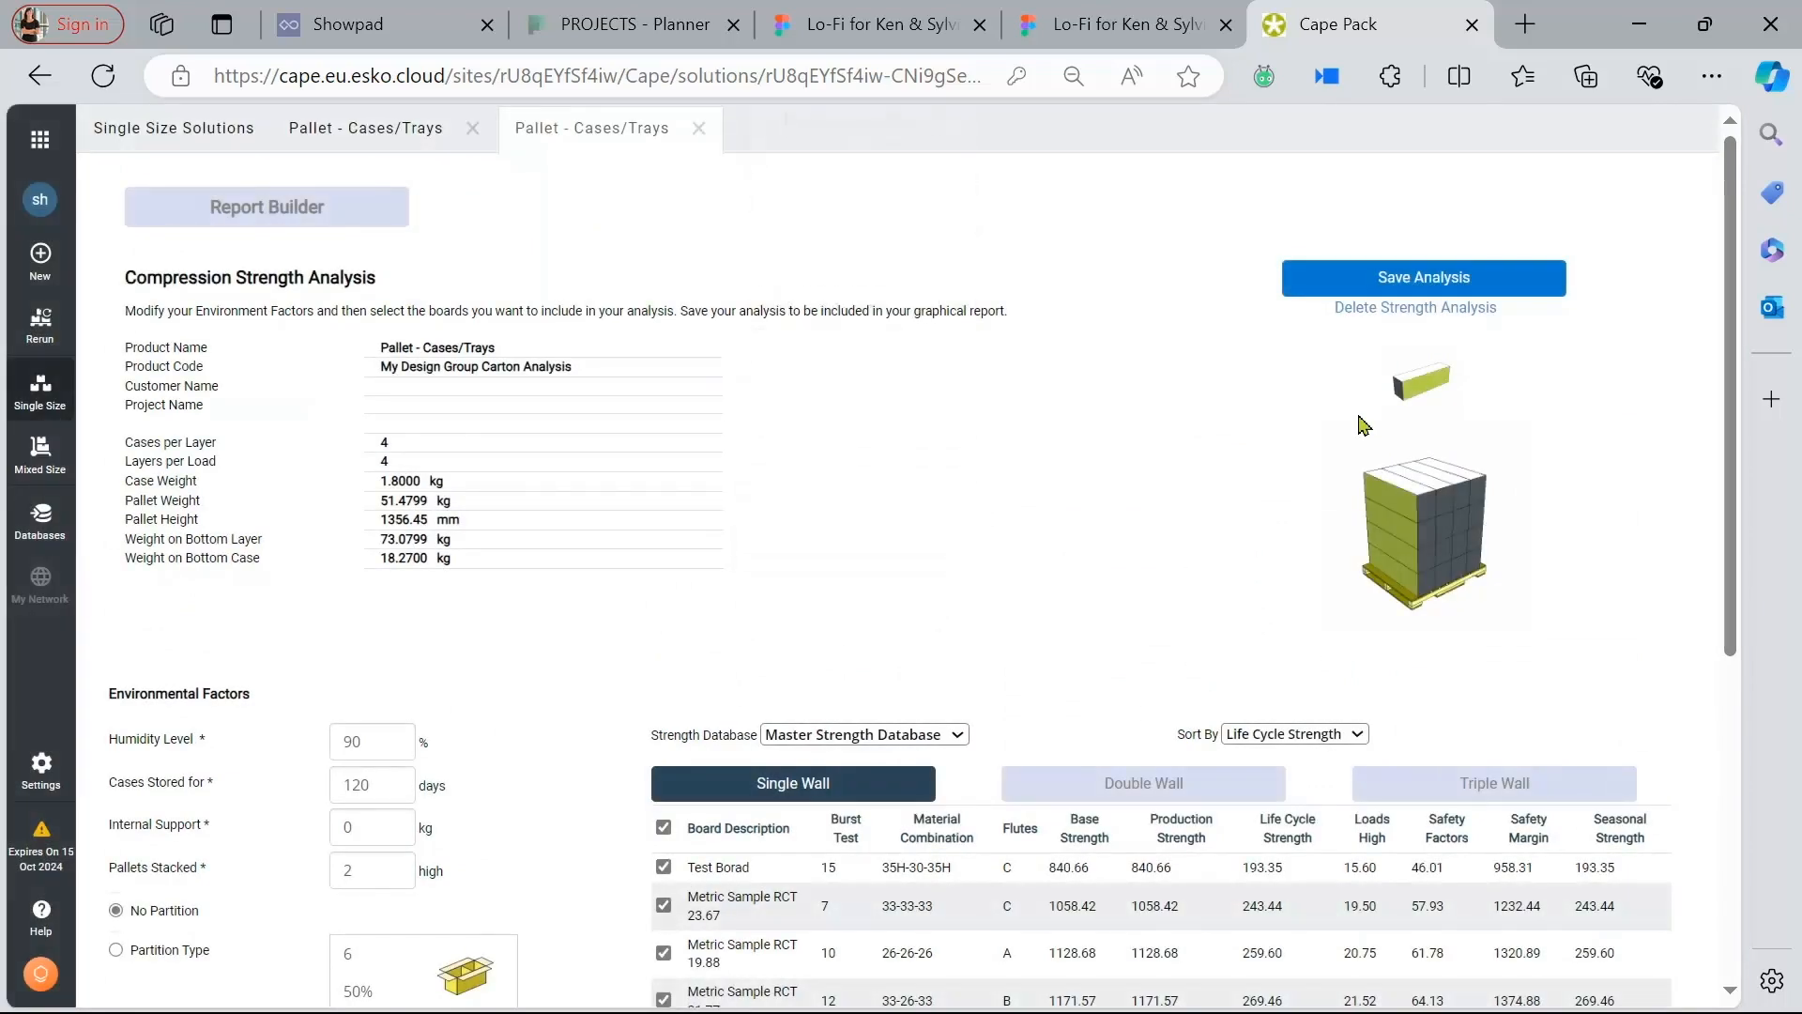
{"action": "left_click", "coordinate": [266, 206]}
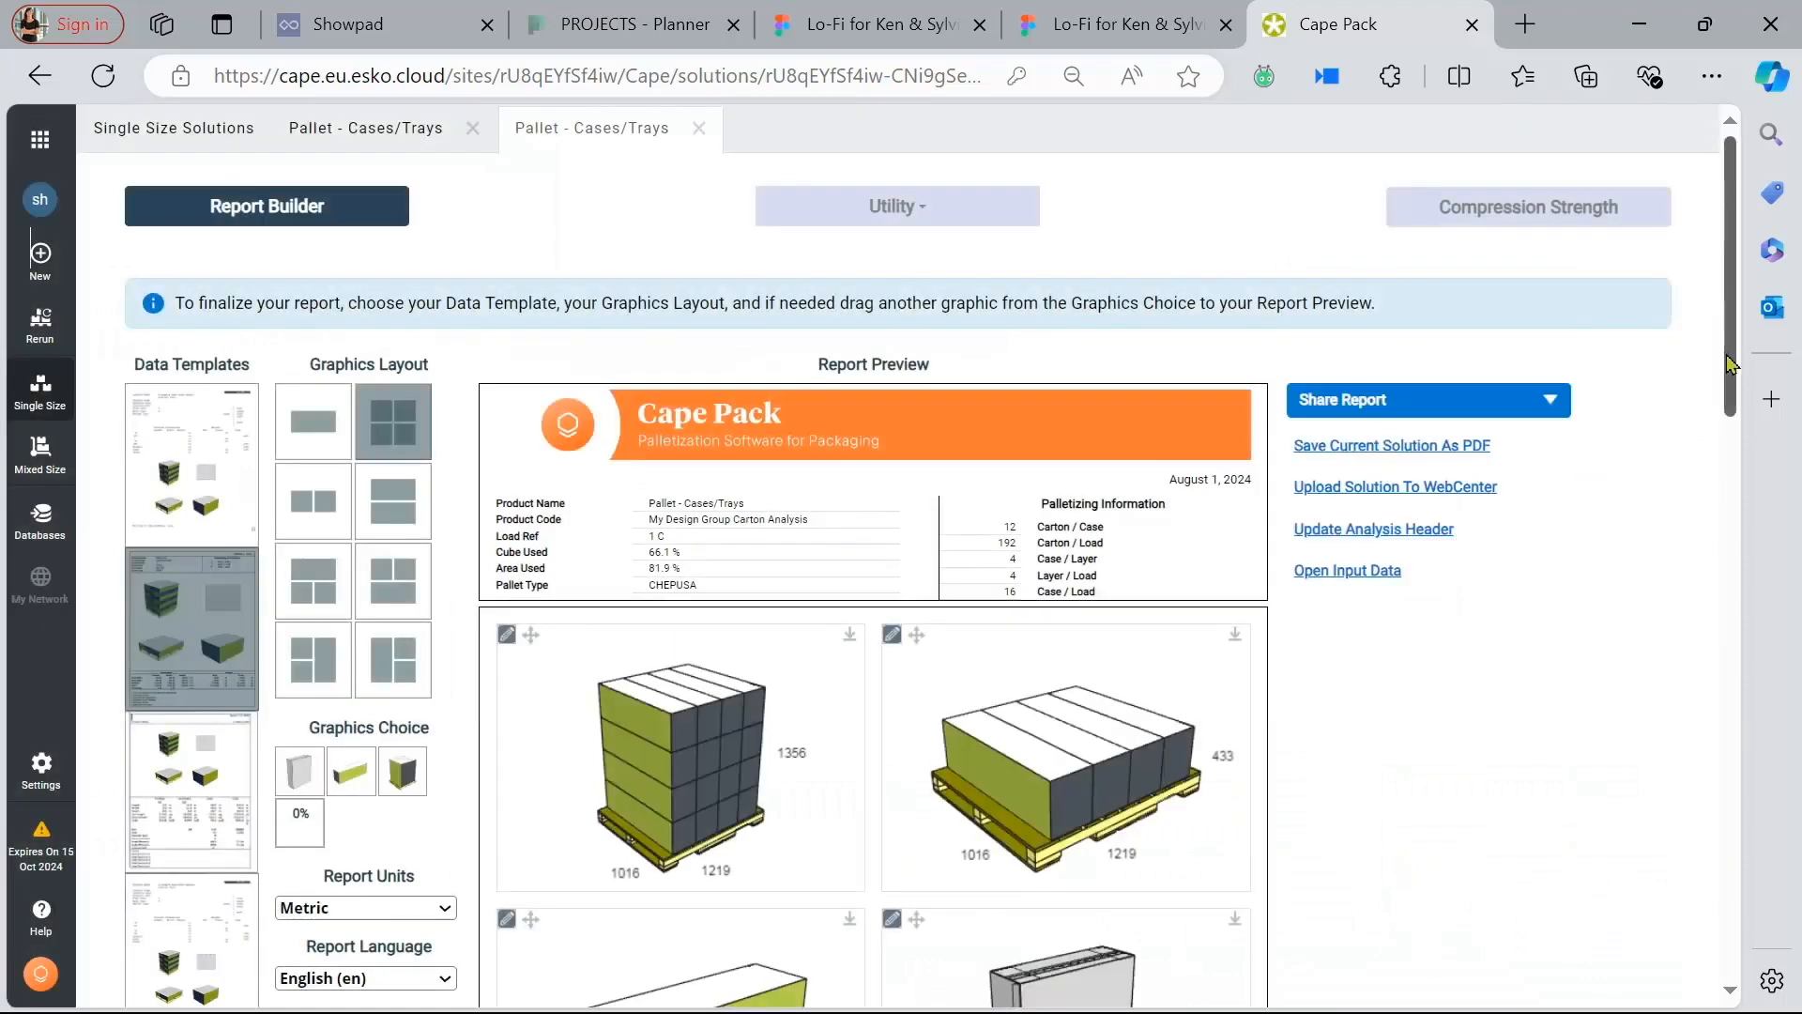
{"action": "scroll", "scroll_direction": "down", "scroll_amount": 3}
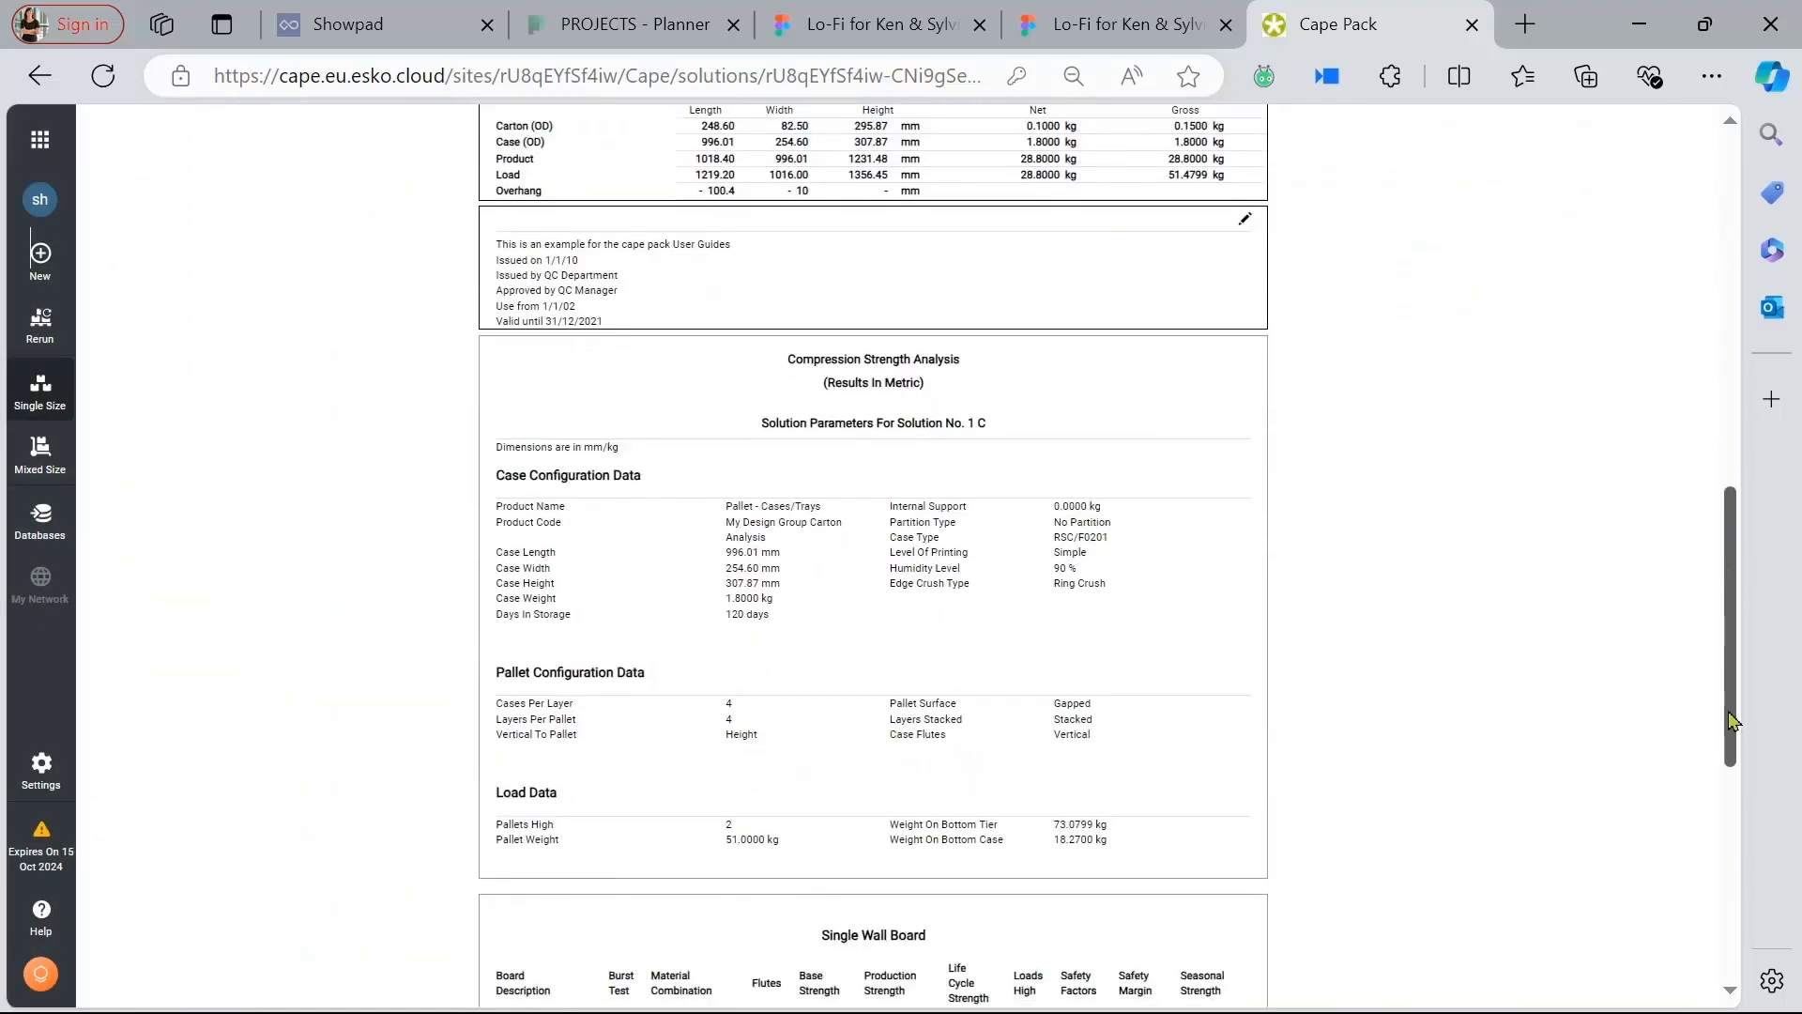
{"action": "scroll", "scroll_direction": "down", "scroll_amount": 3}
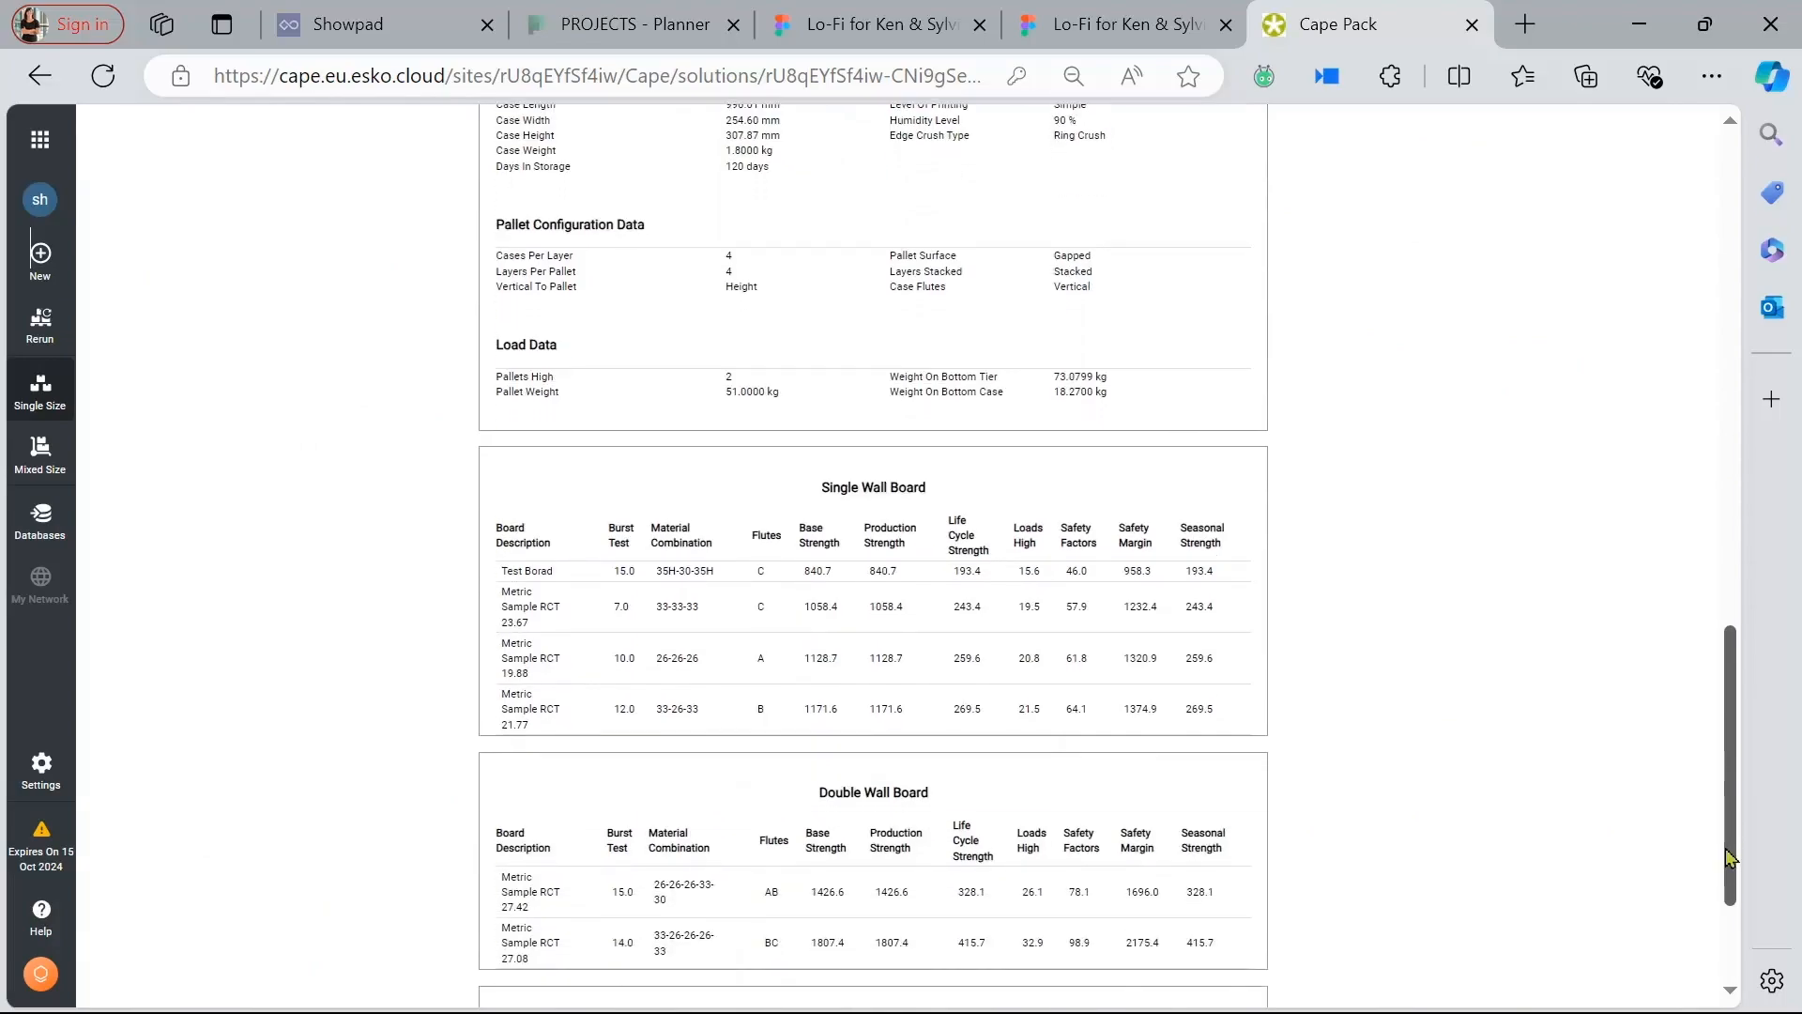